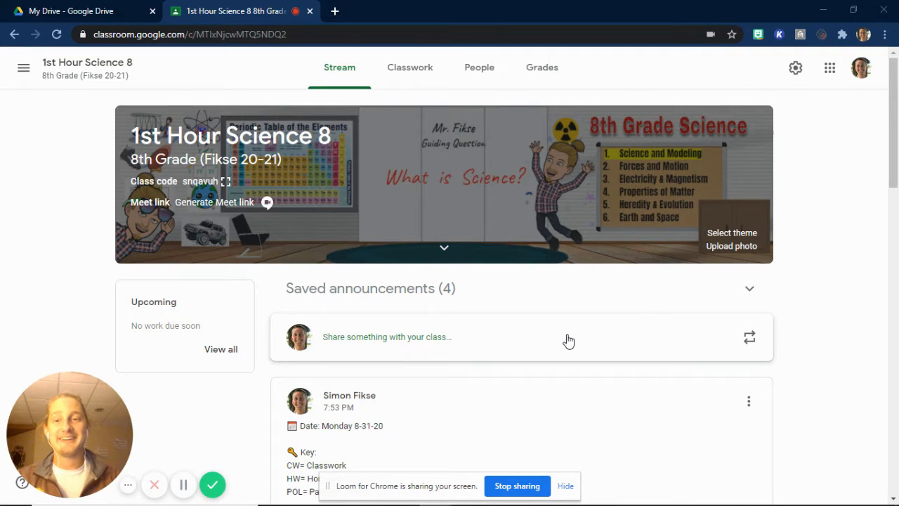
mouse_move(530, 270)
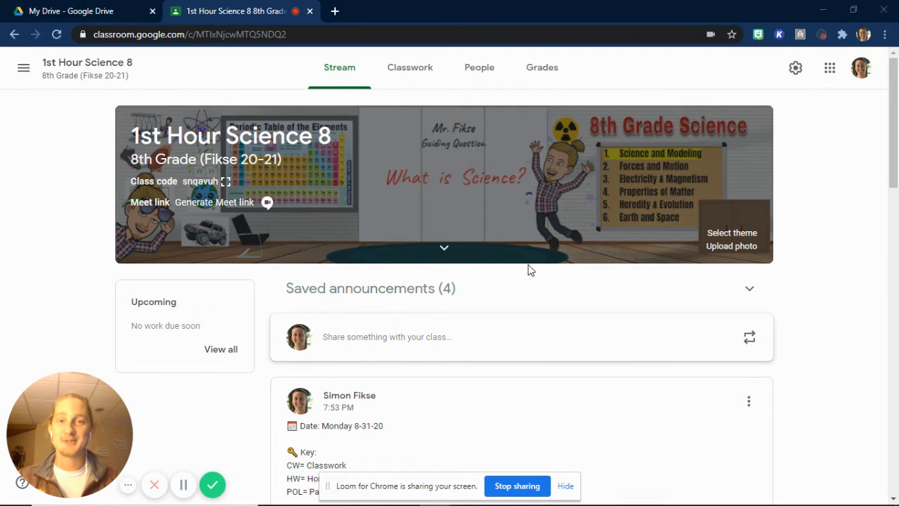
mouse_move(541, 182)
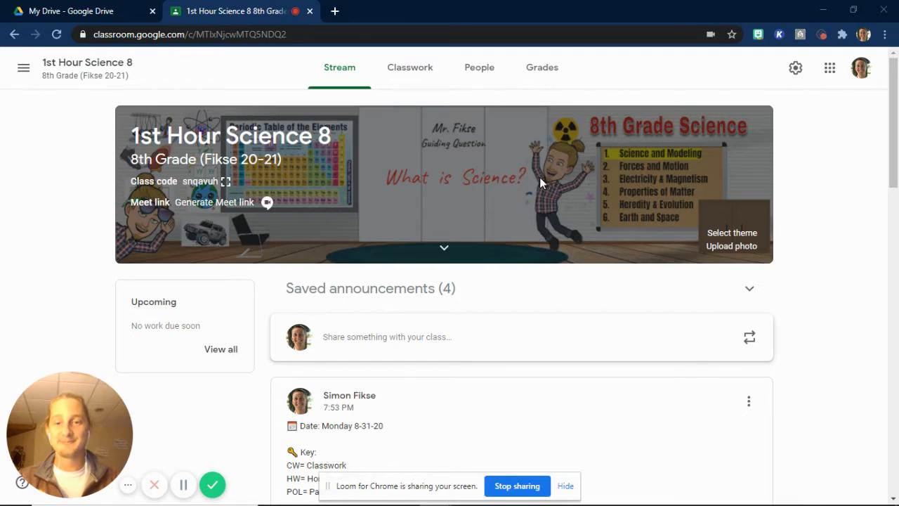
Show the Classwork page with the Online Attendance 8/31 assignment expanded.
scroll(down, 3)
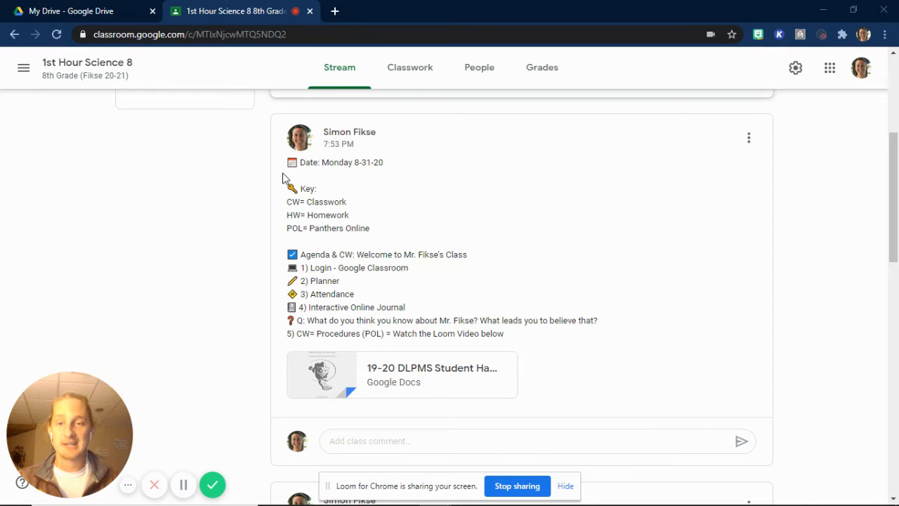
mouse_move(295, 221)
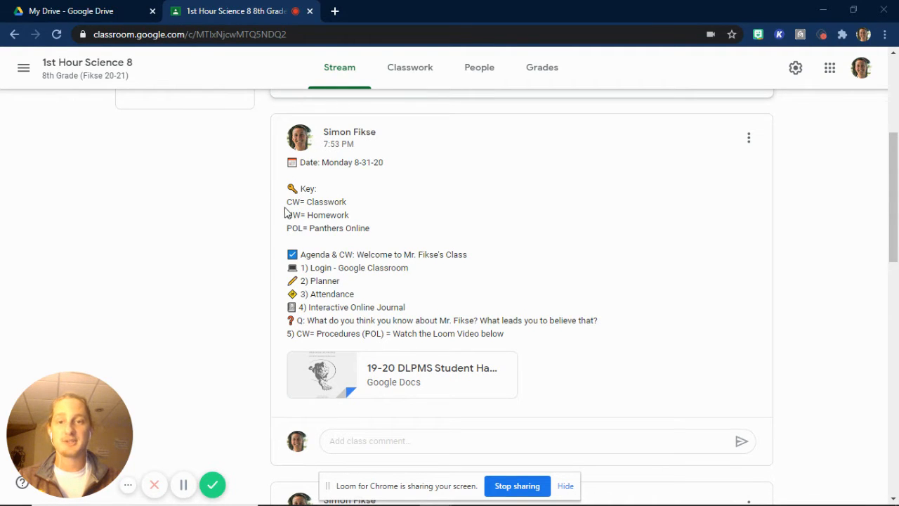
mouse_move(308, 204)
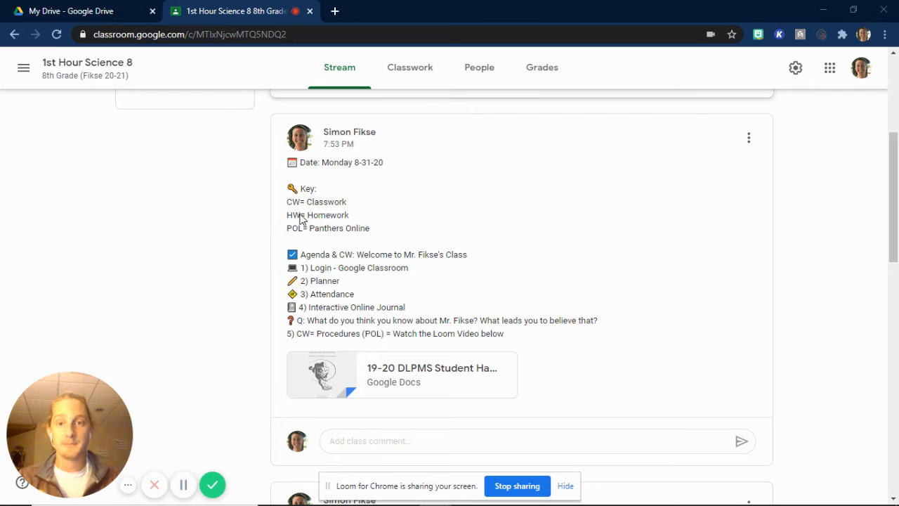
mouse_move(311, 224)
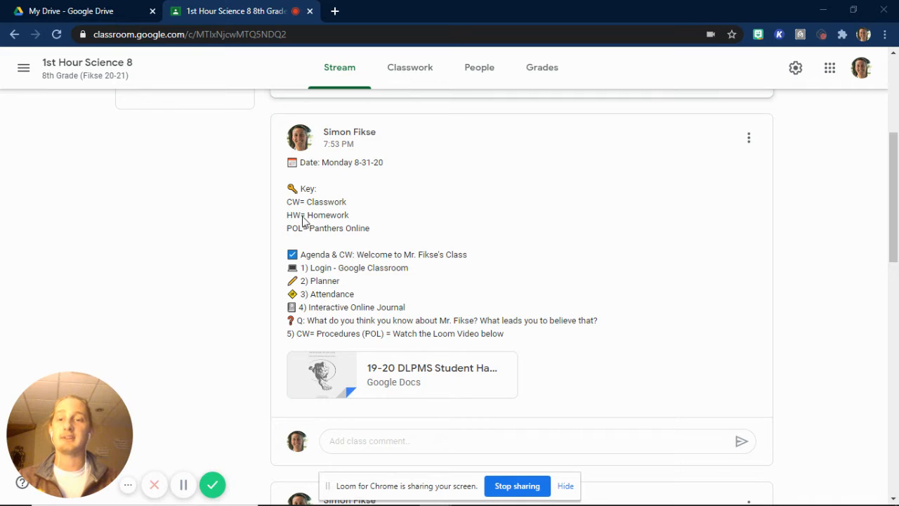
mouse_move(292, 239)
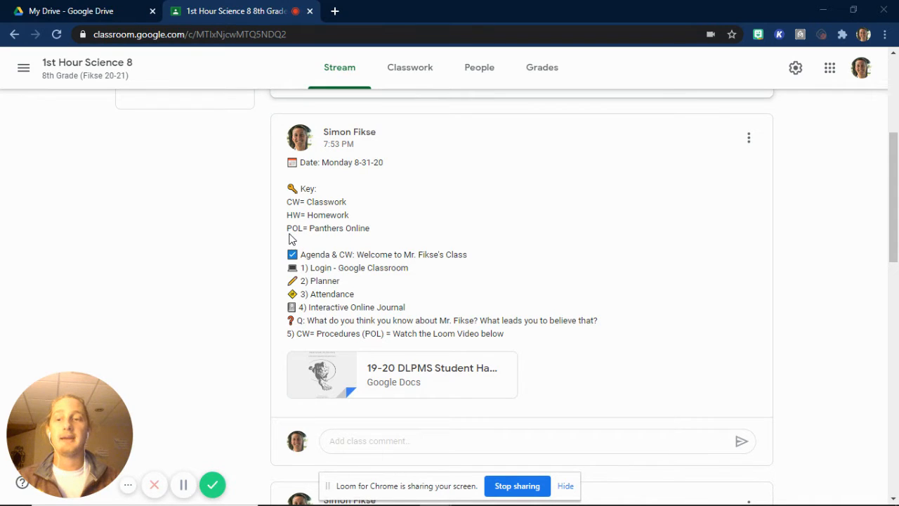
mouse_move(313, 233)
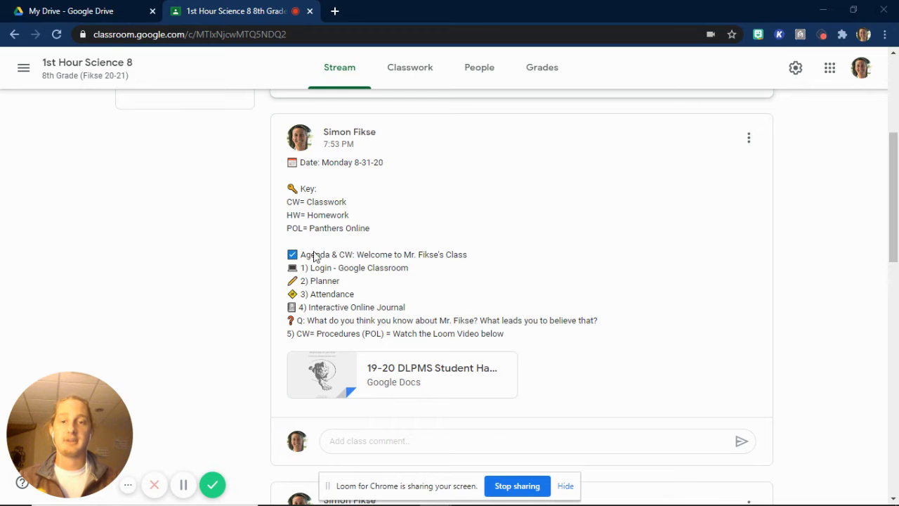
scroll(down, 3)
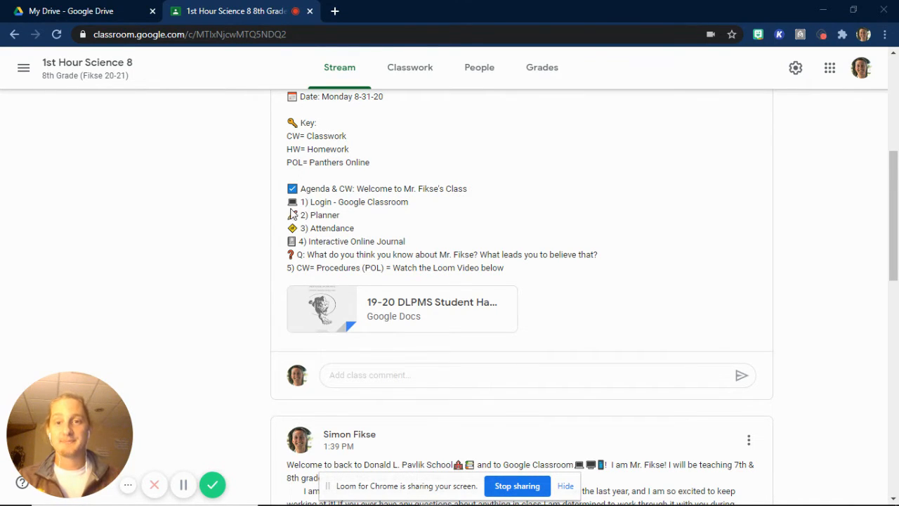
mouse_move(357, 210)
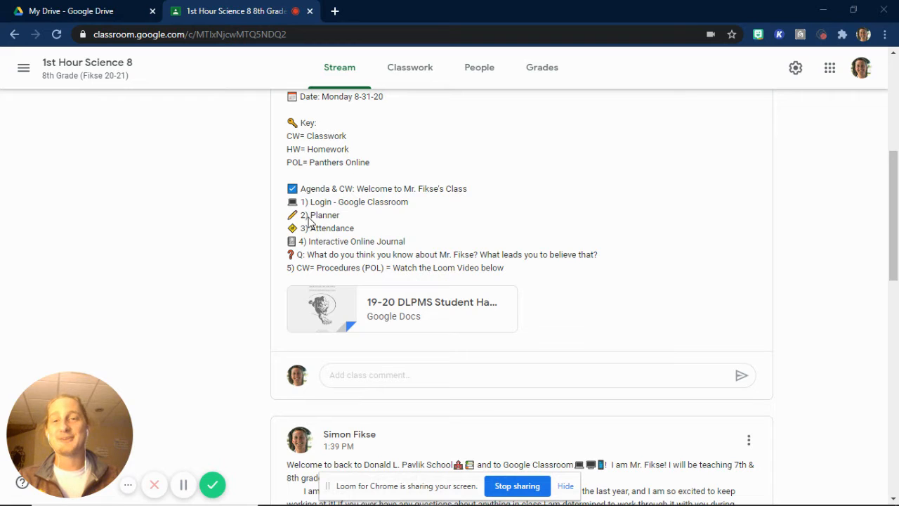
mouse_move(336, 220)
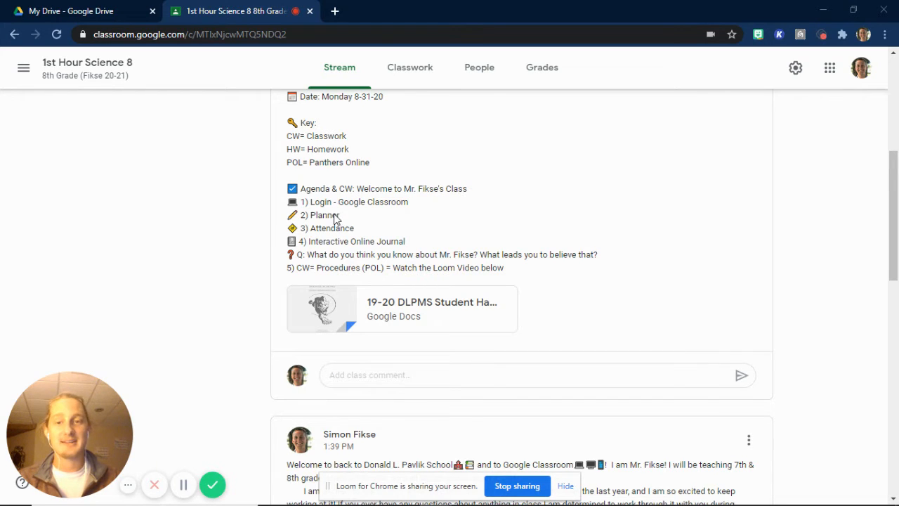
mouse_move(410, 319)
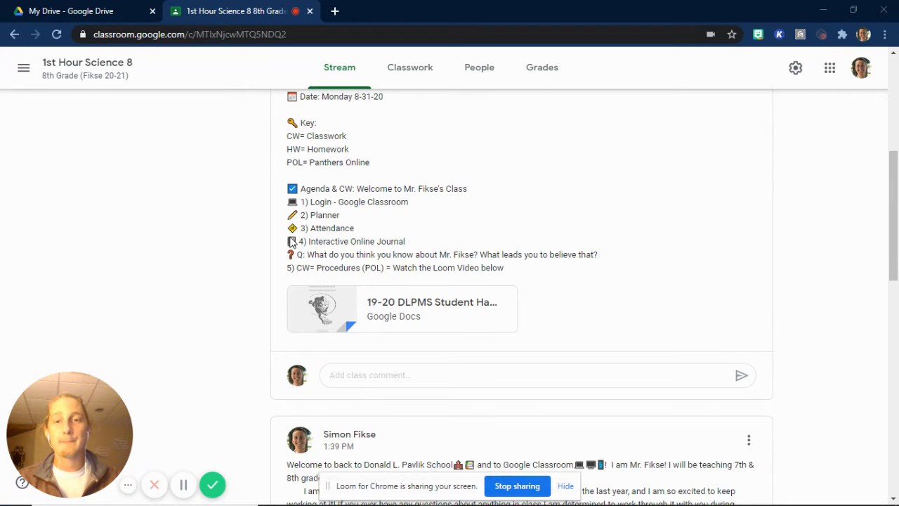
mouse_move(298, 228)
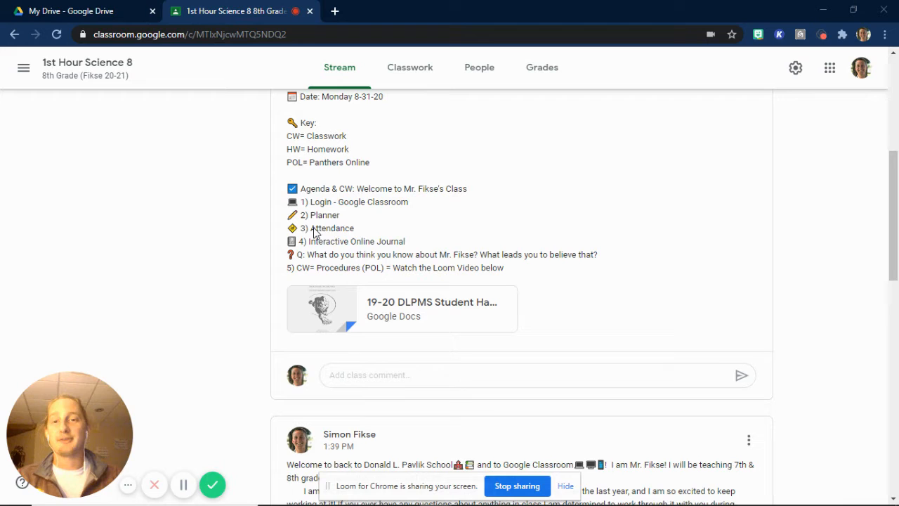
mouse_move(350, 165)
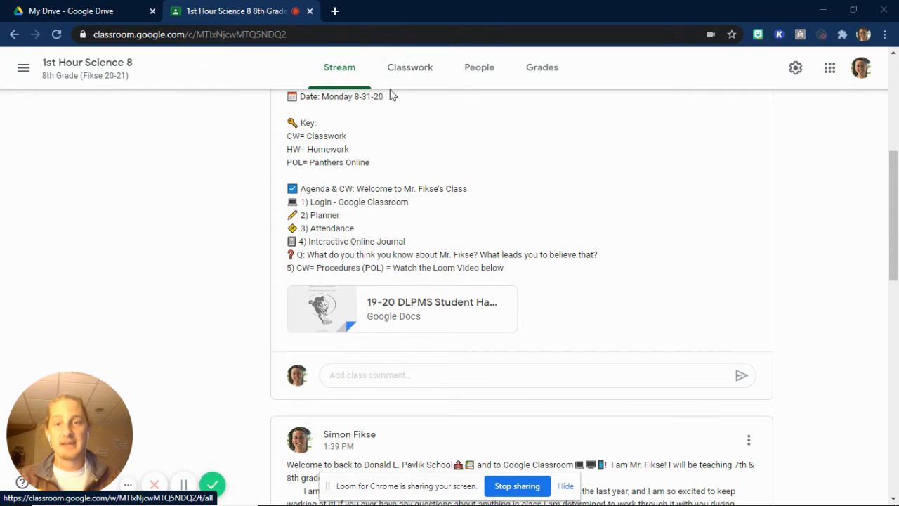
click(411, 67)
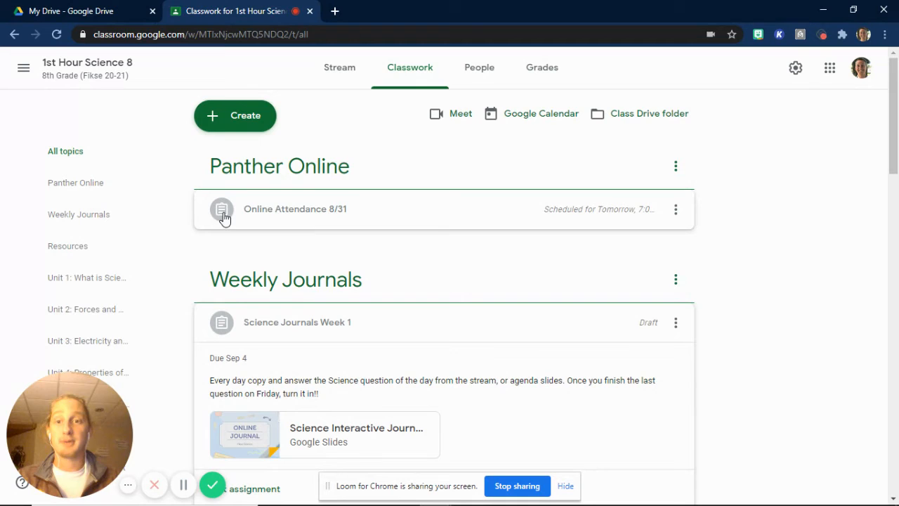
click(295, 208)
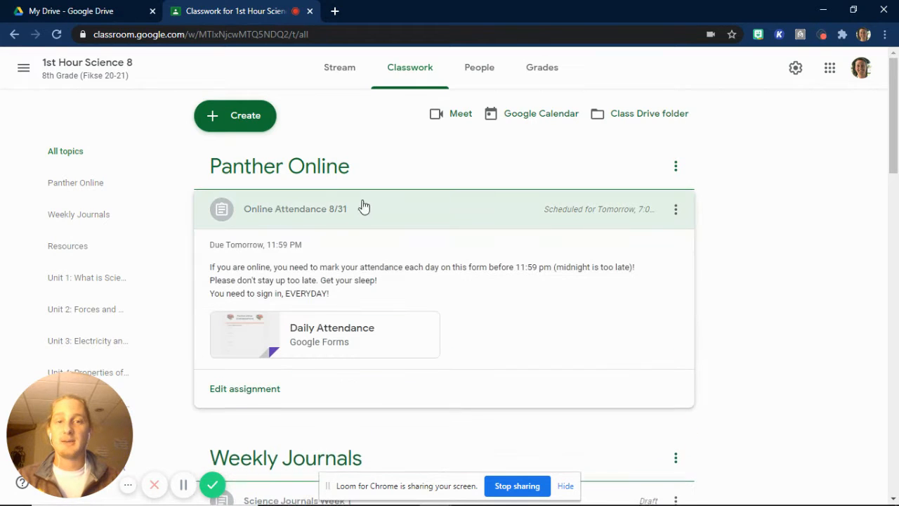
mouse_move(270, 214)
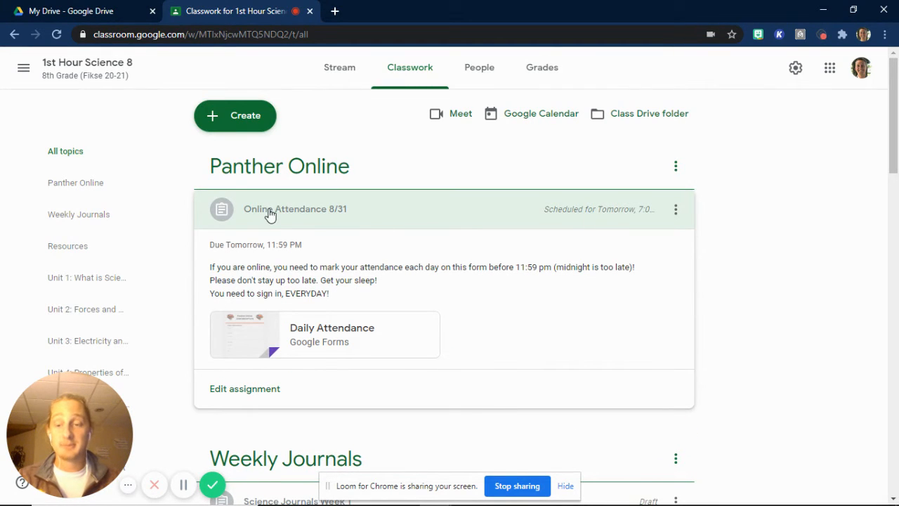
mouse_move(252, 340)
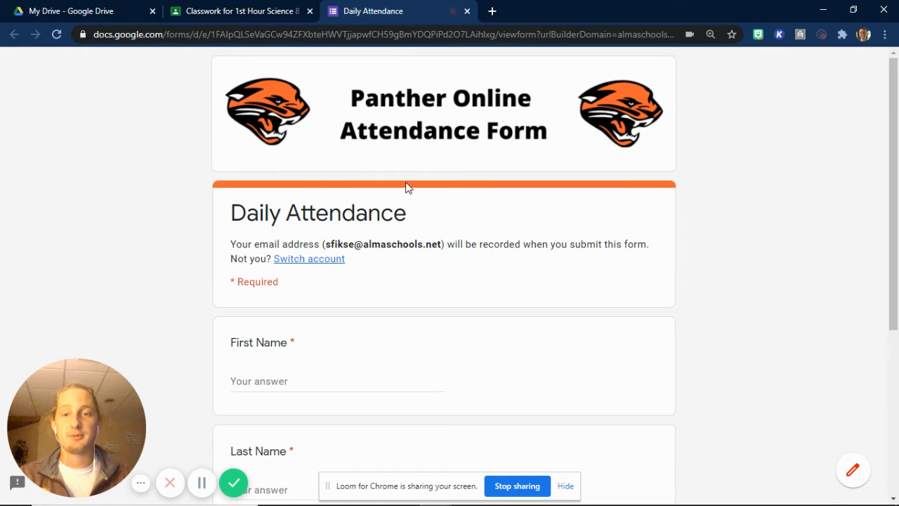
scroll(down, 3)
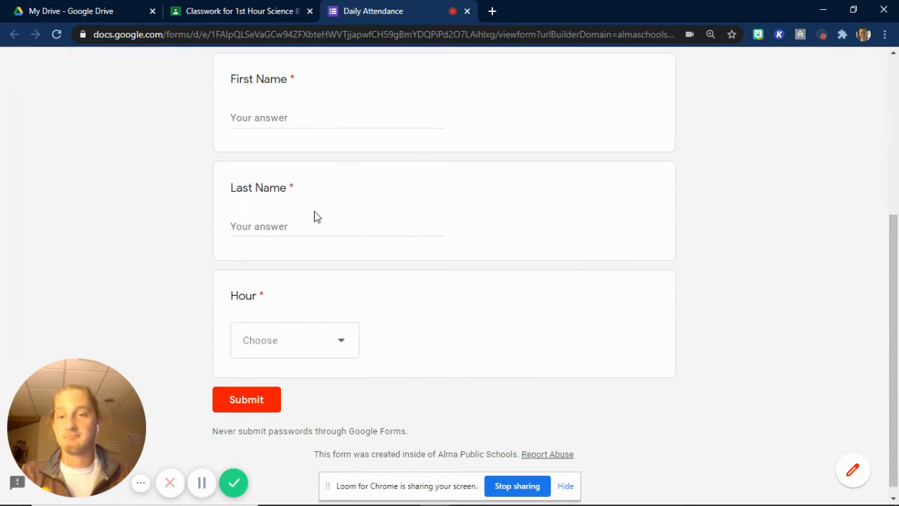
scroll(up, 3)
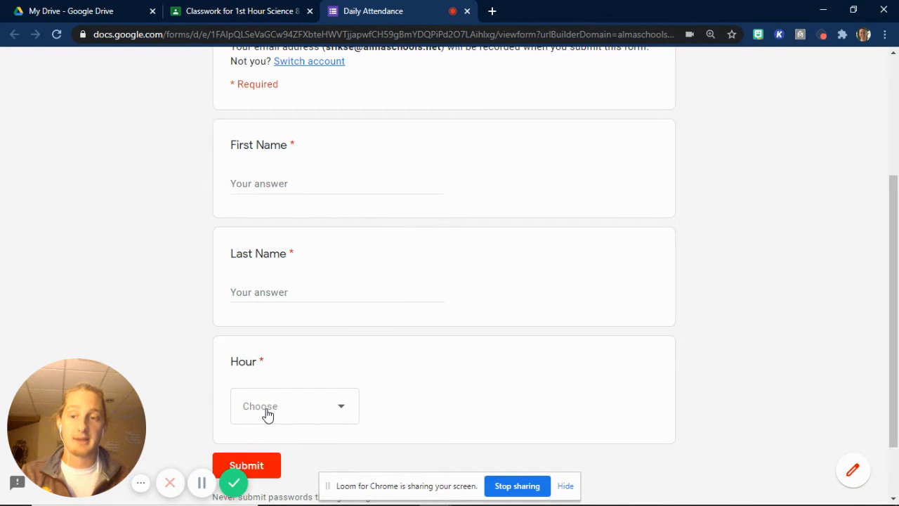
mouse_move(336, 174)
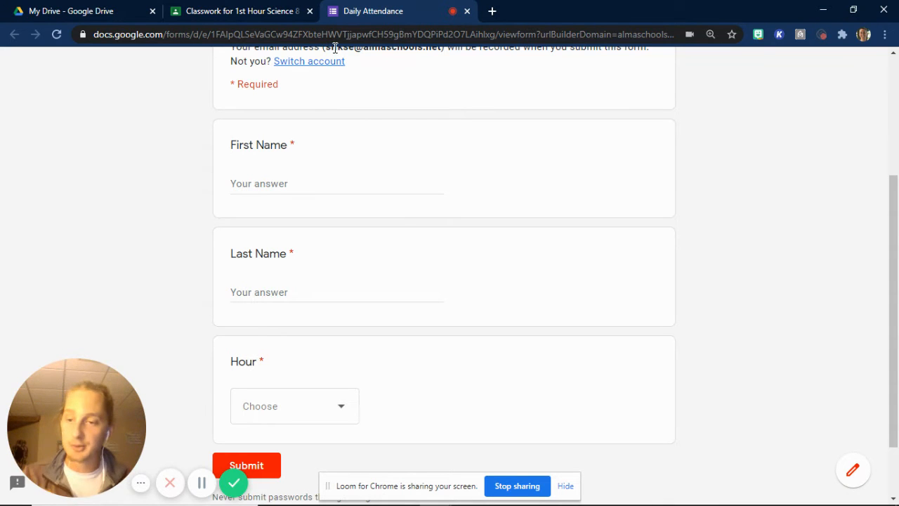
mouse_move(345, 145)
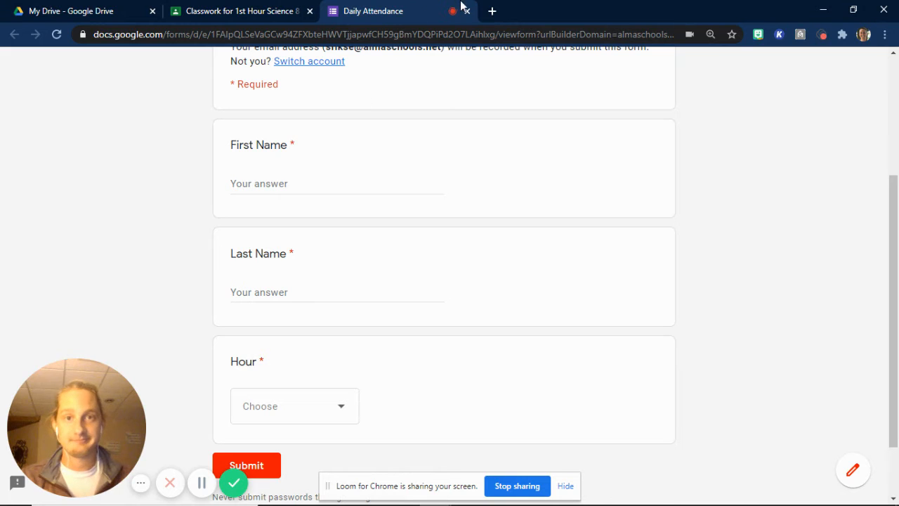
Return to Classroom, revisit the Stream, then scroll Classwork down to Weekly Journals.
click(239, 11)
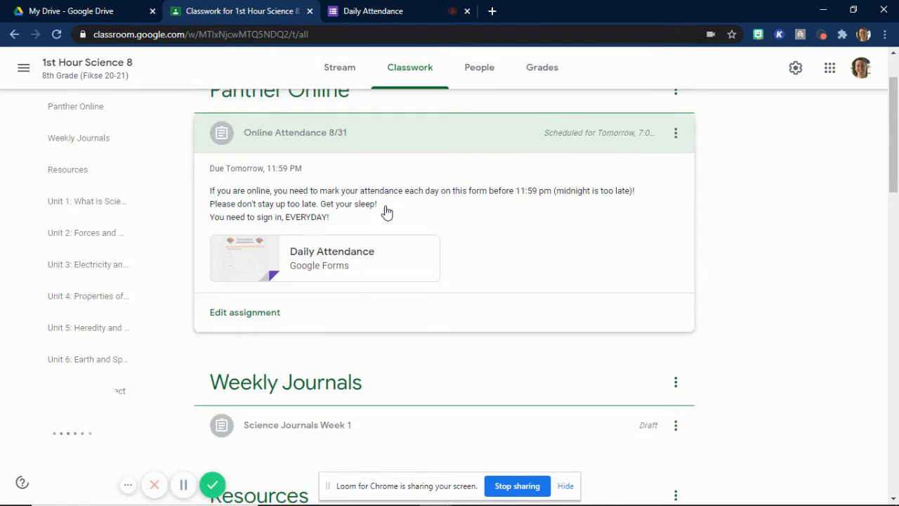
click(339, 66)
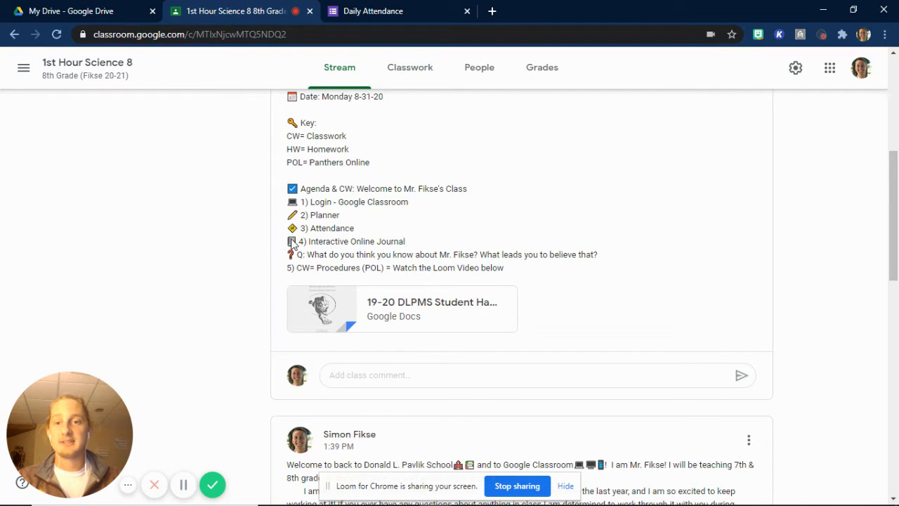
mouse_move(399, 246)
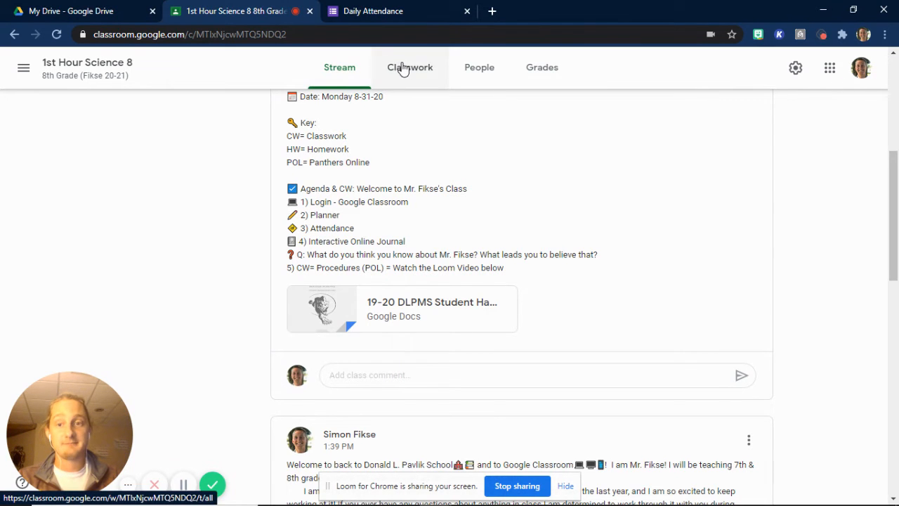
click(410, 67)
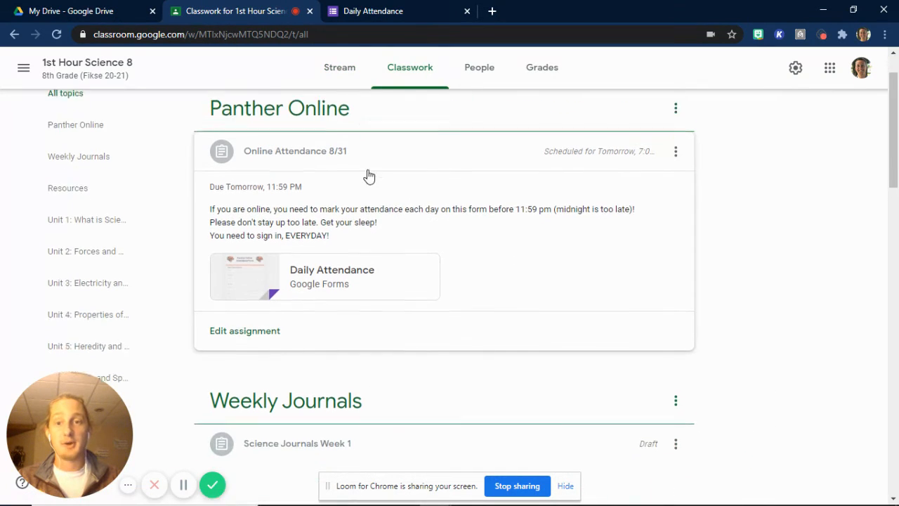
scroll(down, 3)
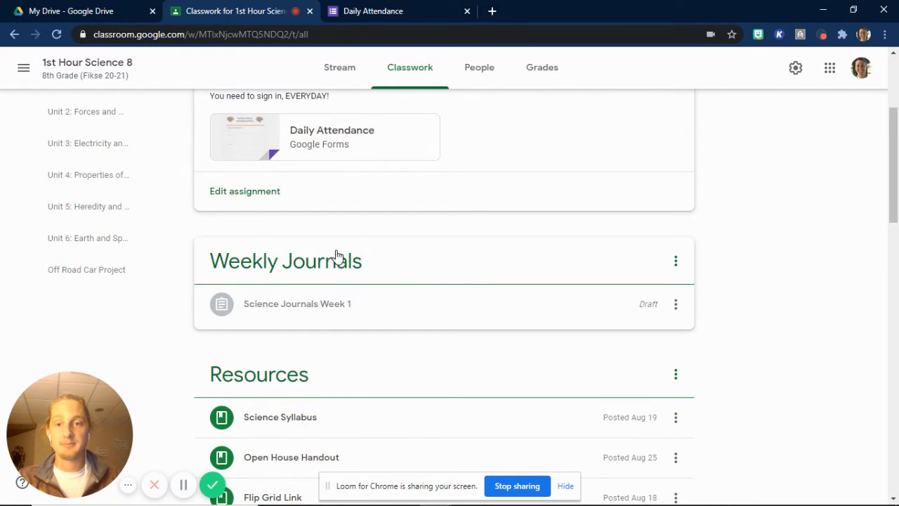
scroll(down, 3)
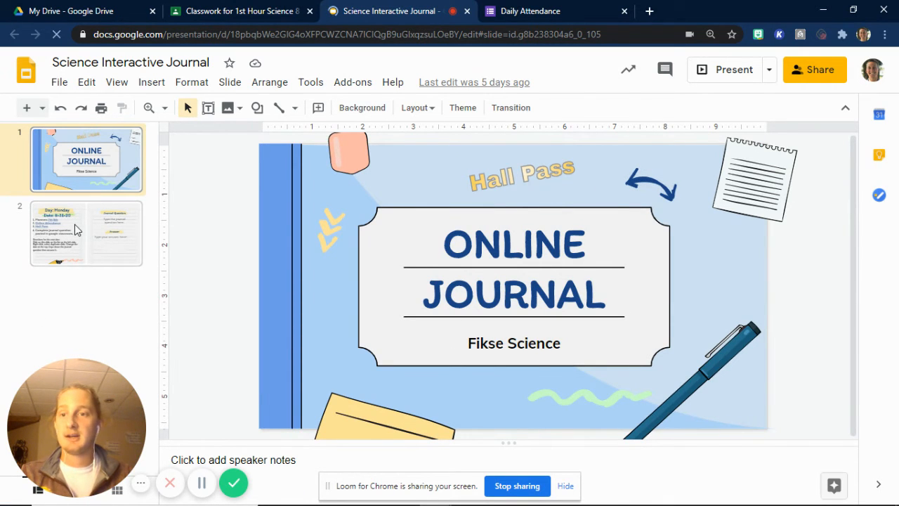
View the second Monday journal slide, then return to the Classroom classwork tab.
click(85, 233)
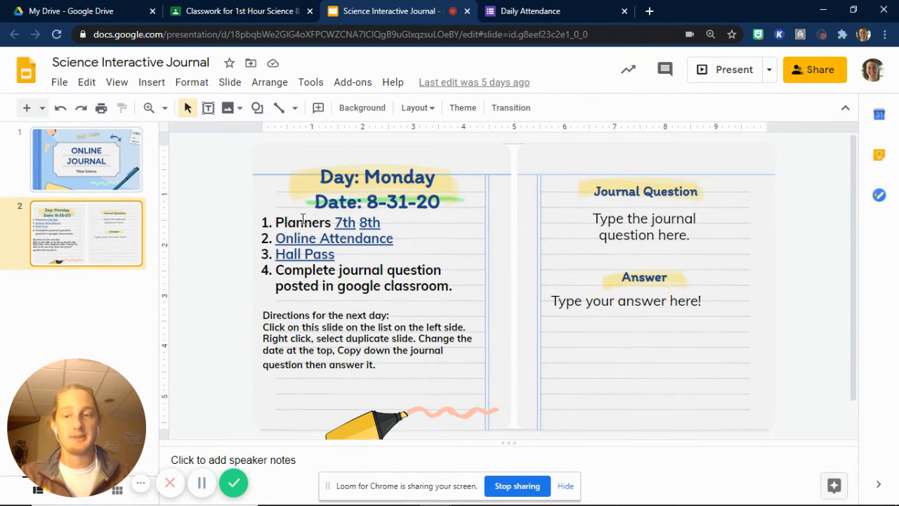
mouse_move(337, 225)
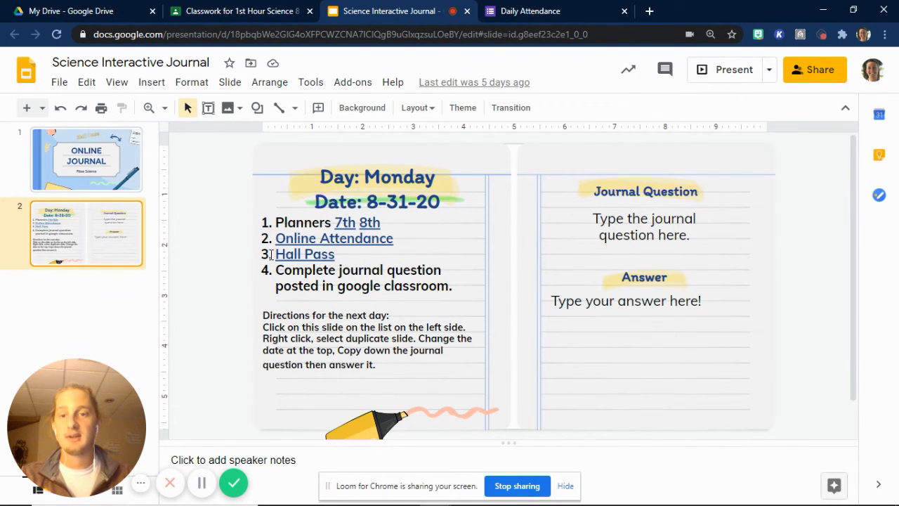
mouse_move(336, 258)
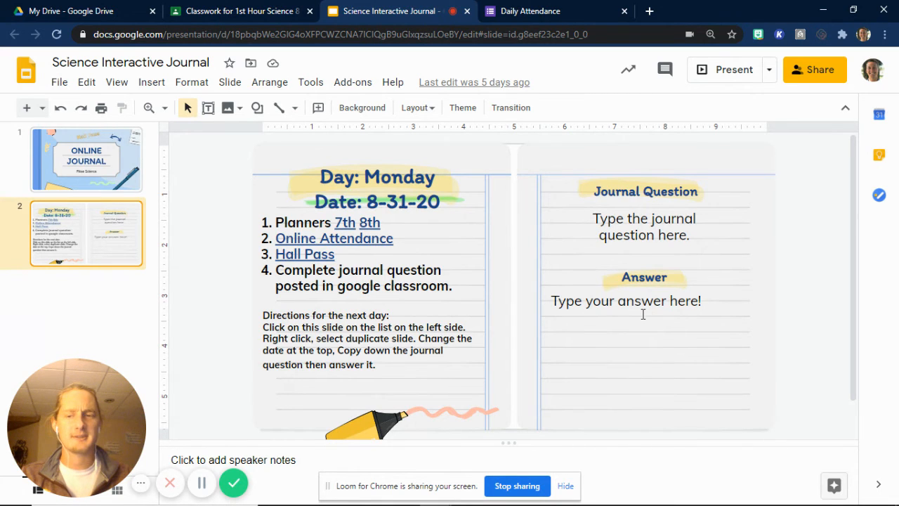
click(239, 10)
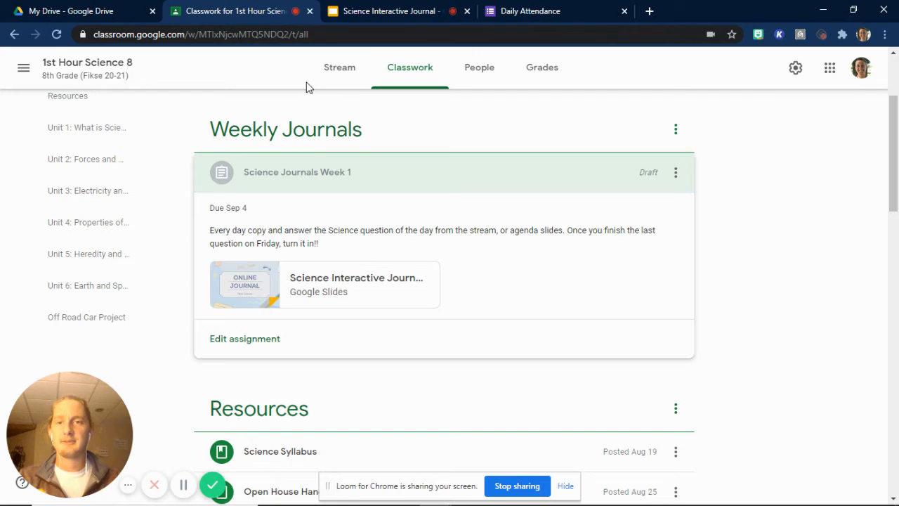
View the agenda post on the class Stream, then return to the journal slides.
click(339, 66)
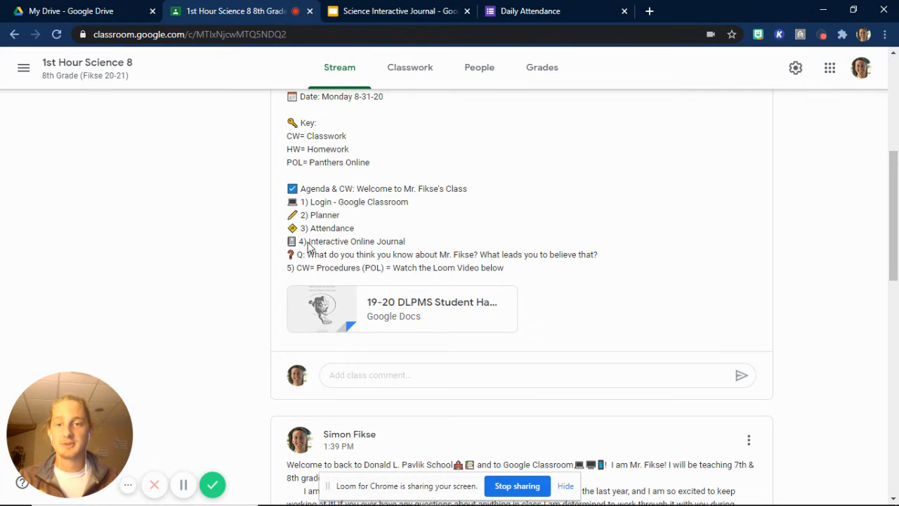
mouse_move(302, 260)
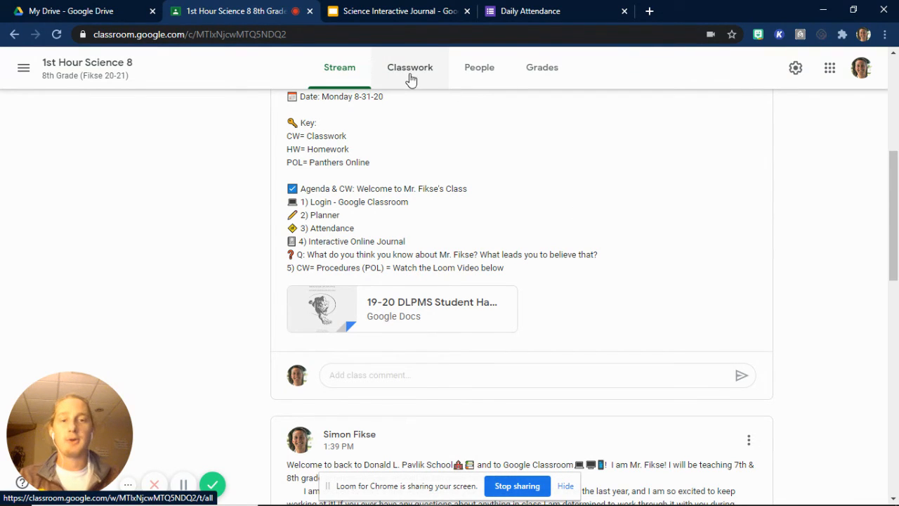
mouse_move(436, 83)
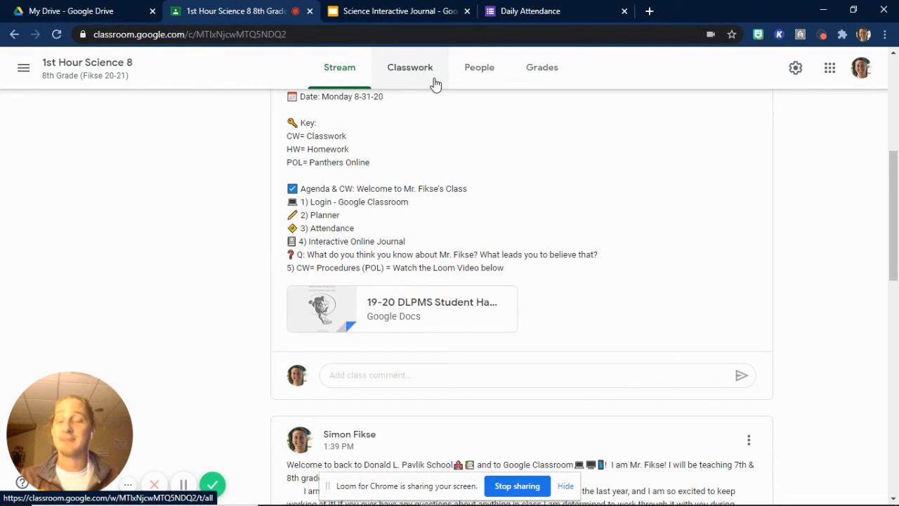
mouse_move(398, 26)
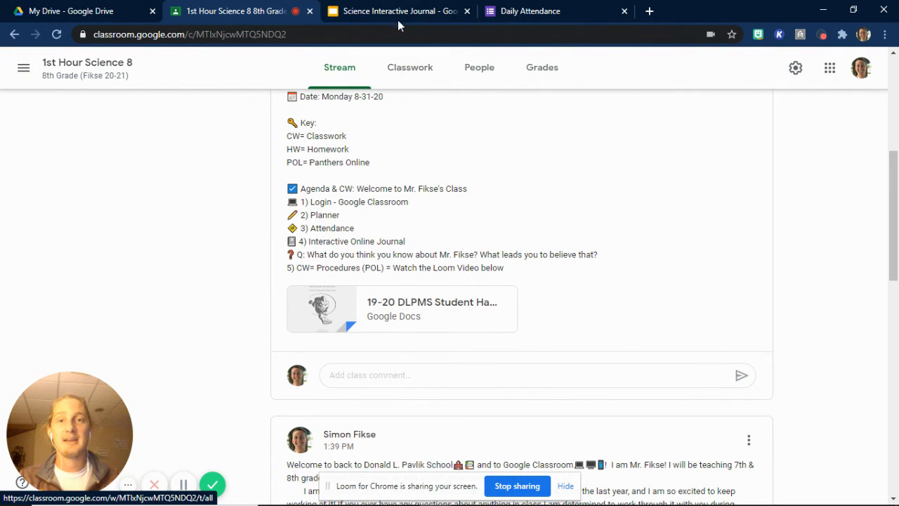
click(399, 11)
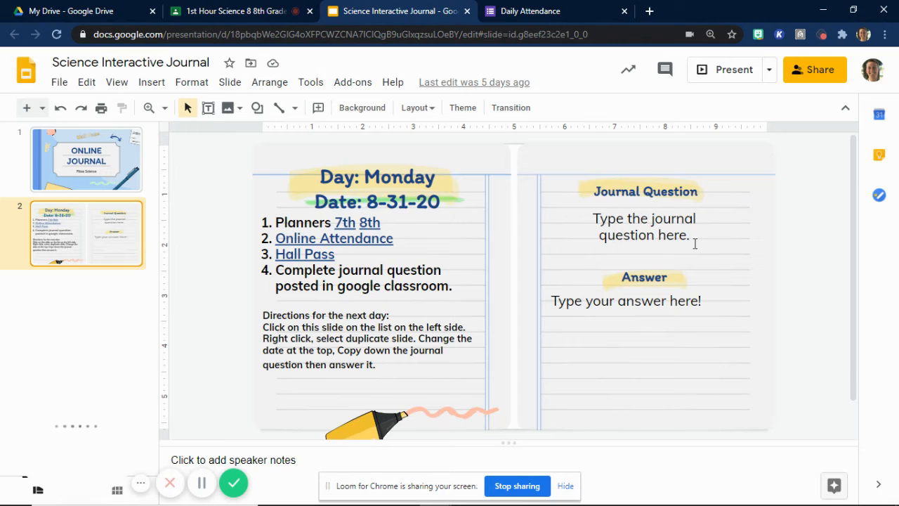
Replace the question placeholder with 'What do you think you know about Mr. Fikse?...' and enlarge it.
click(644, 226)
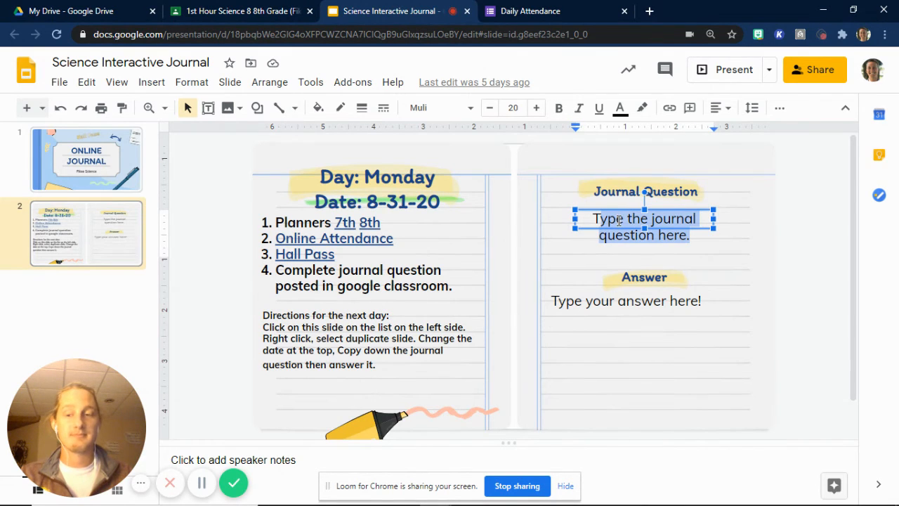
text(TWHat)
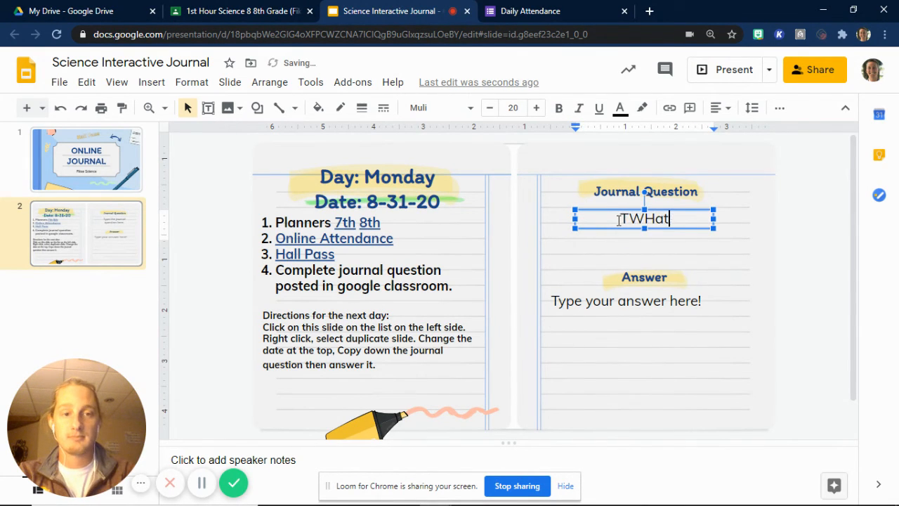
text(what)
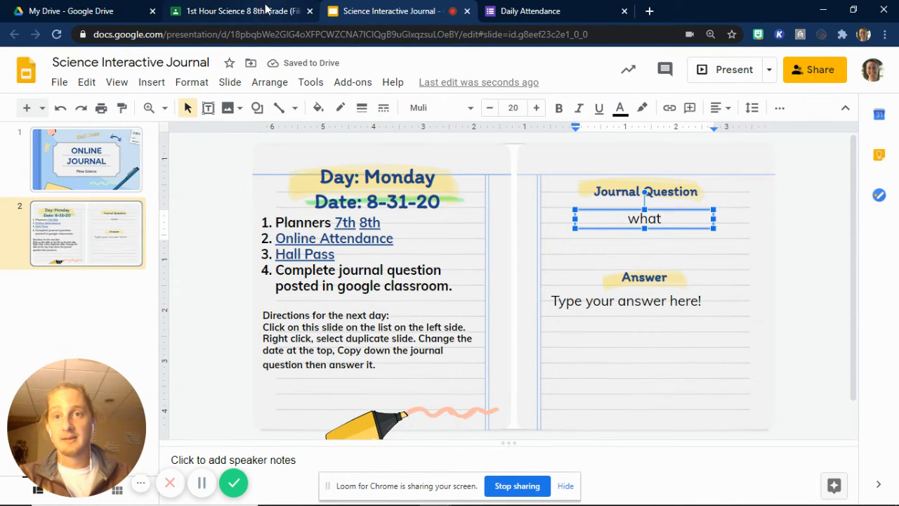
click(239, 11)
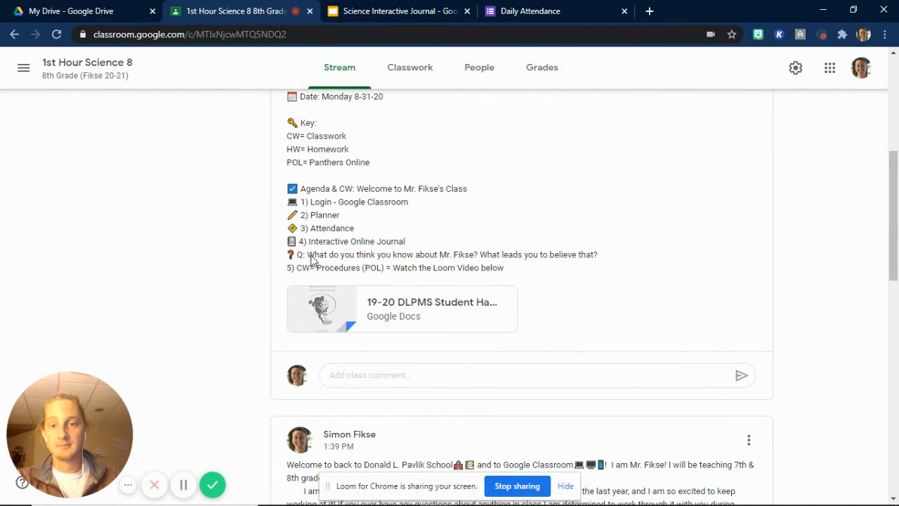
drag(307, 255, 598, 254)
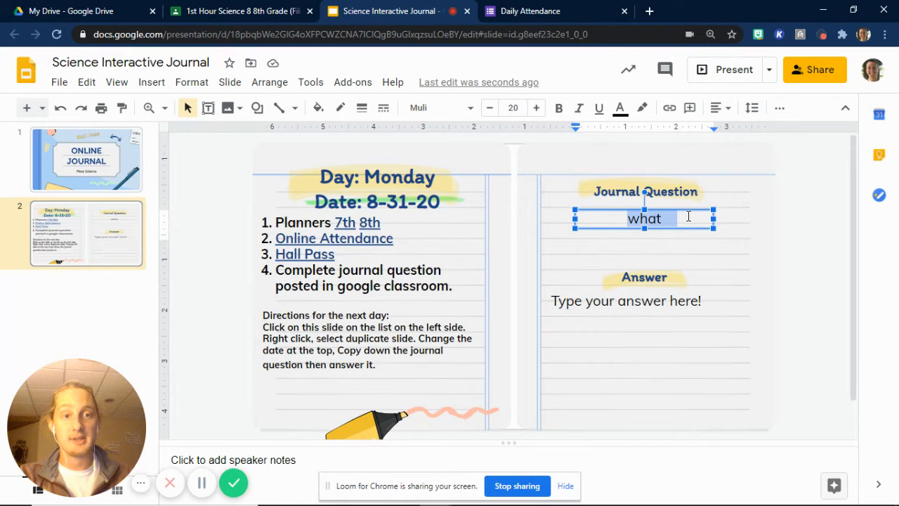
text(What do you think you know about Mr. Fikse? What leads you to believe that?)
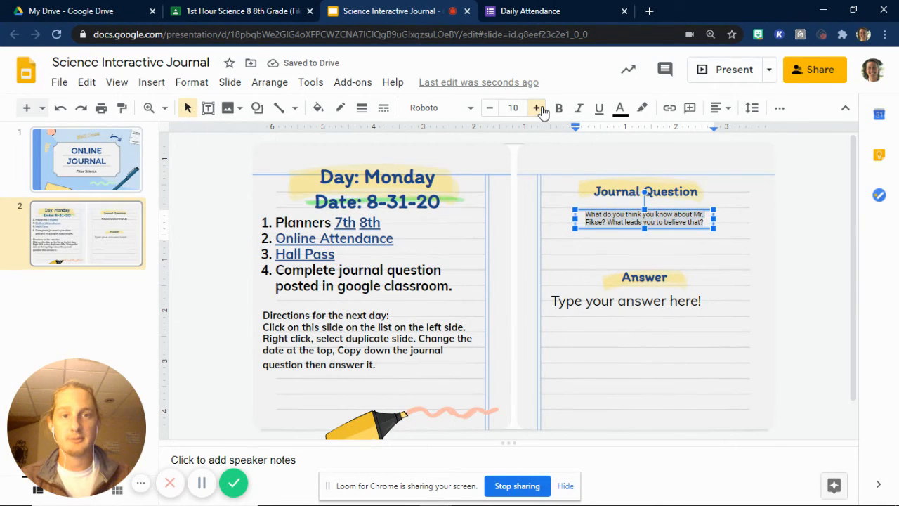
click(536, 108)
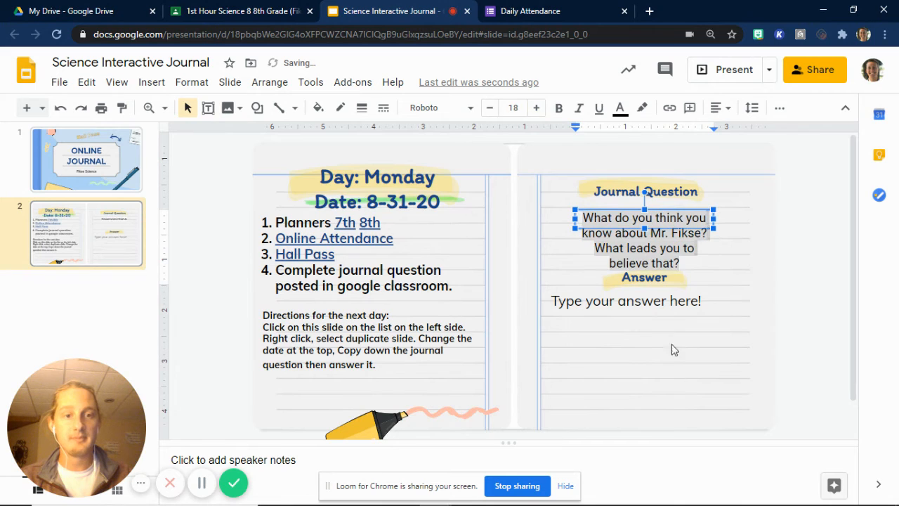
Type the answer 'I know that Mr. Fikse rocks my socks off' into the Answer box.
click(625, 301)
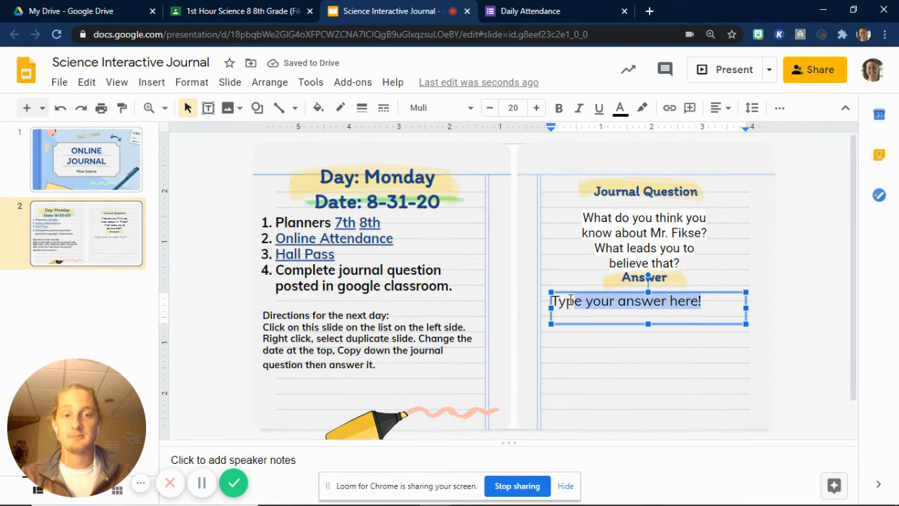
text(I know that)
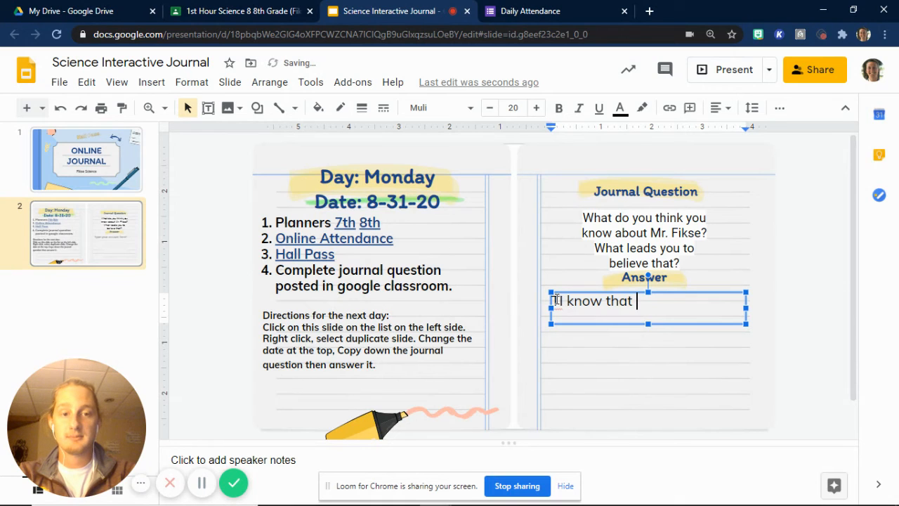
text(Mr. Fikse)
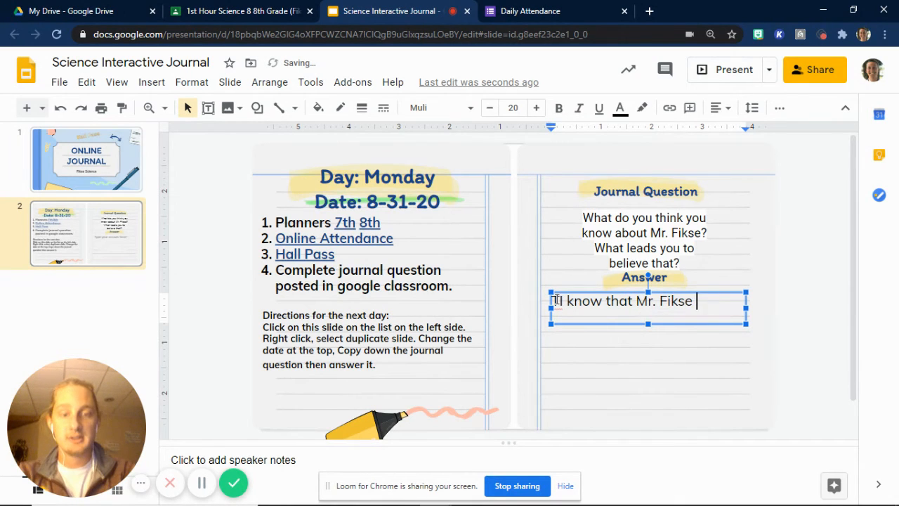
text(rocks my sock)
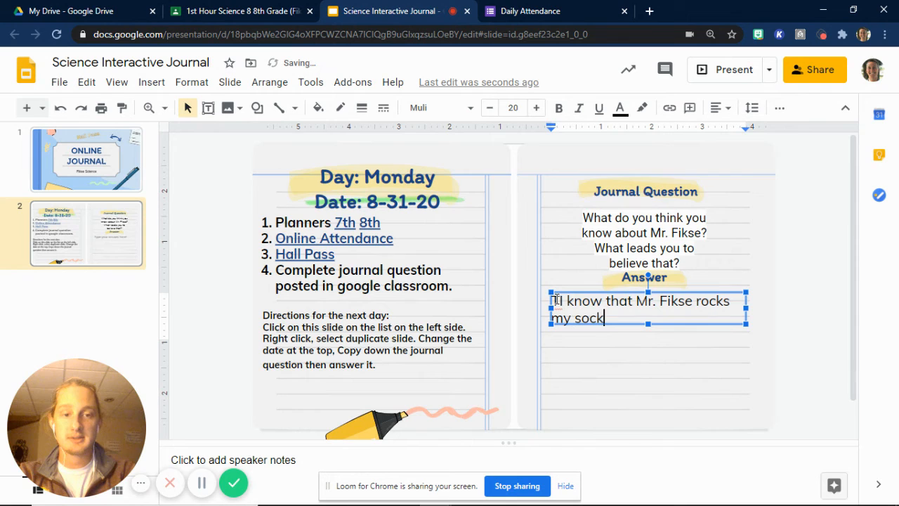
text(off.)
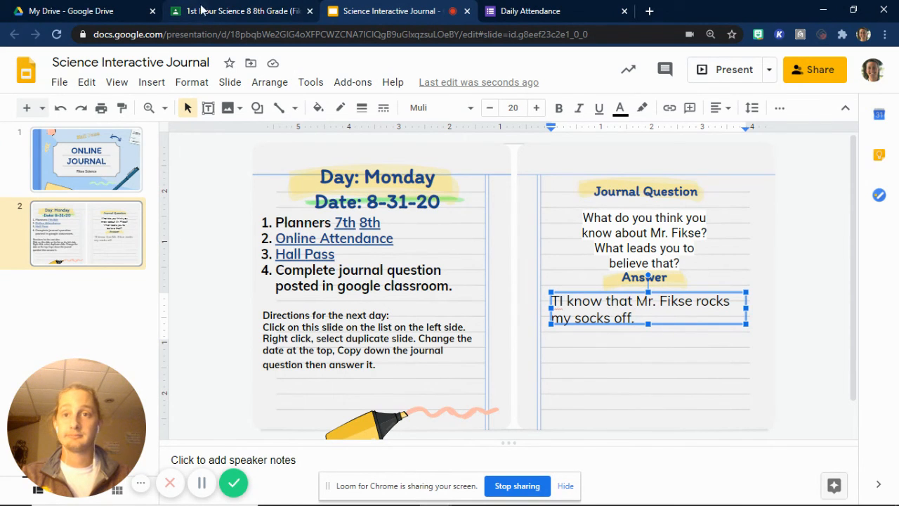
click(239, 11)
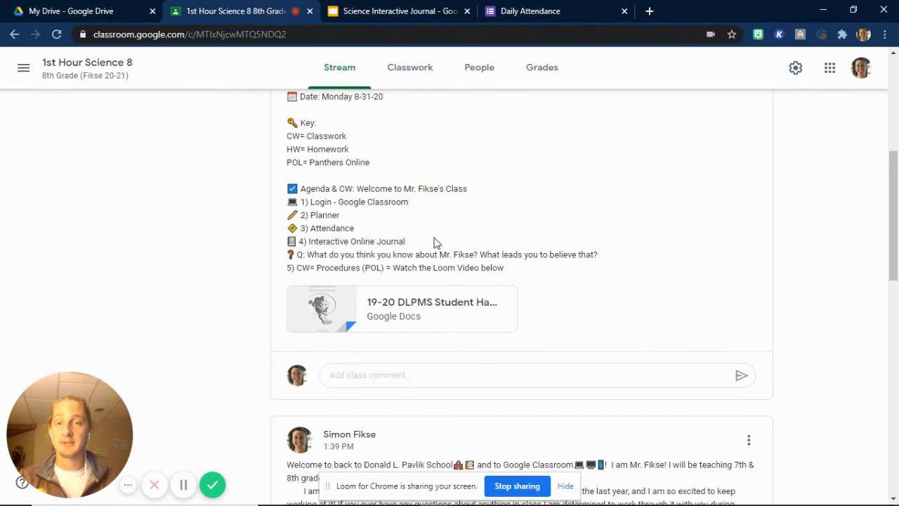
mouse_move(318, 261)
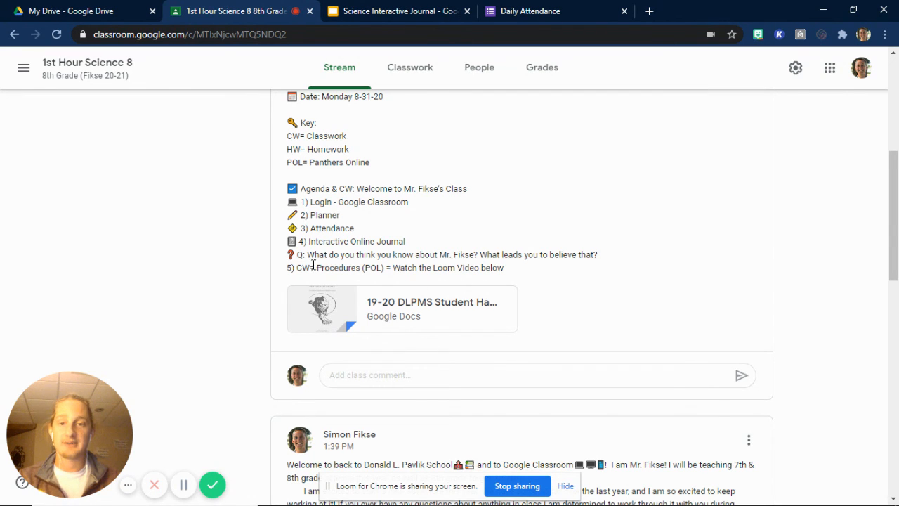
mouse_move(364, 334)
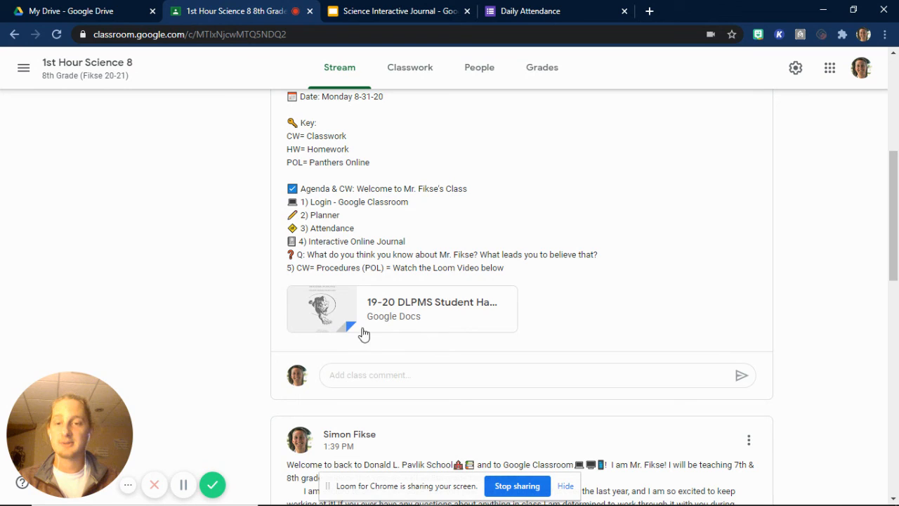
mouse_move(329, 266)
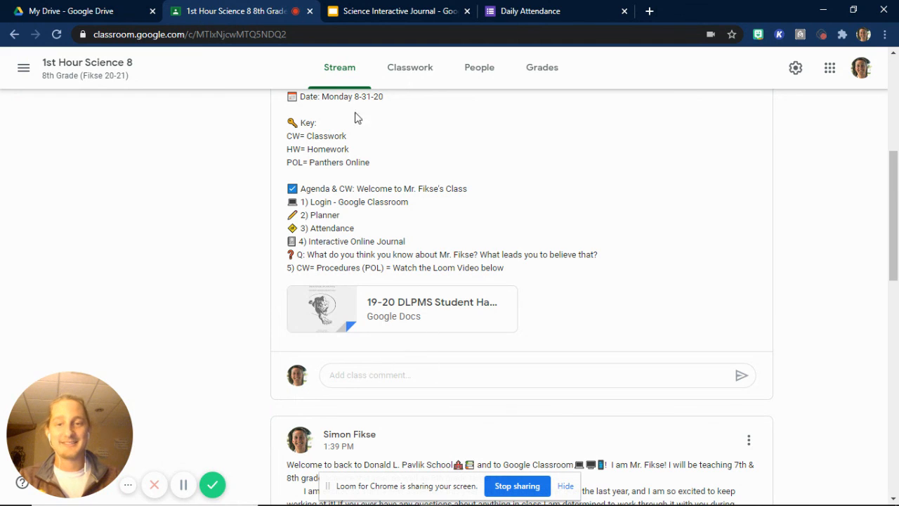
scroll(down, 3)
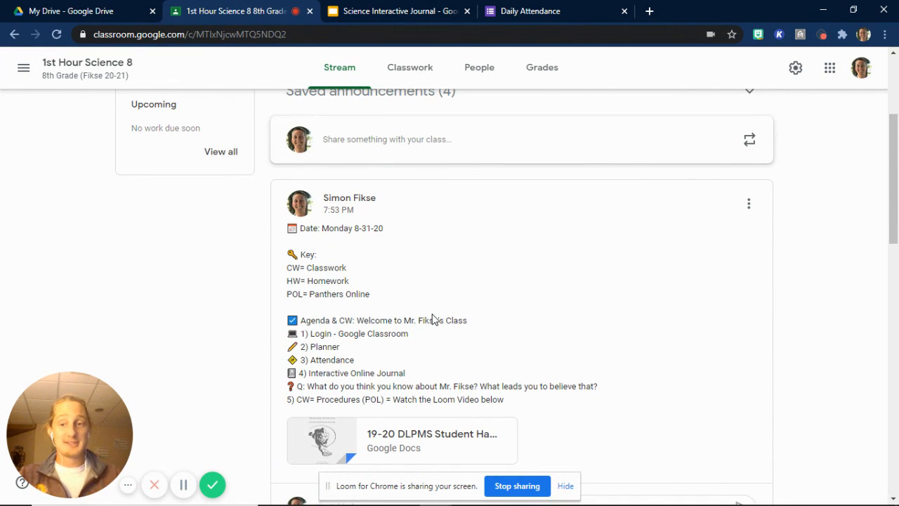
mouse_move(495, 232)
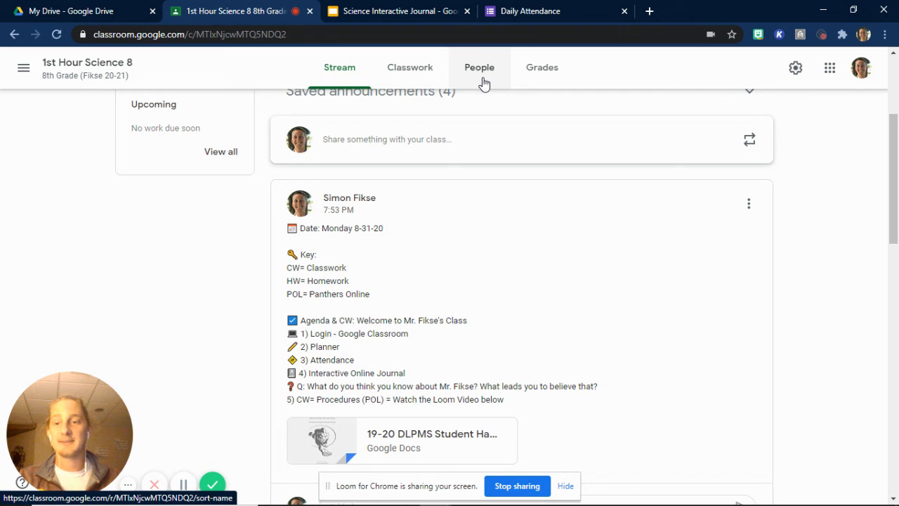
click(479, 67)
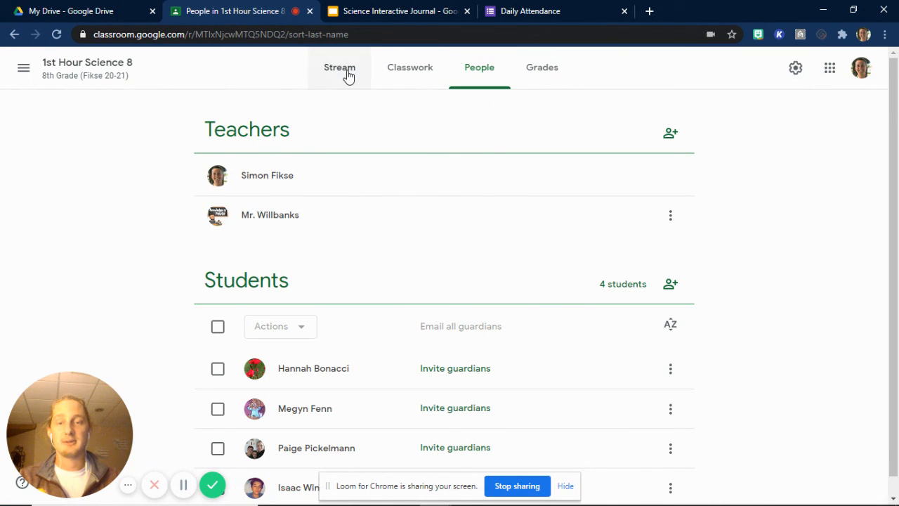
click(339, 67)
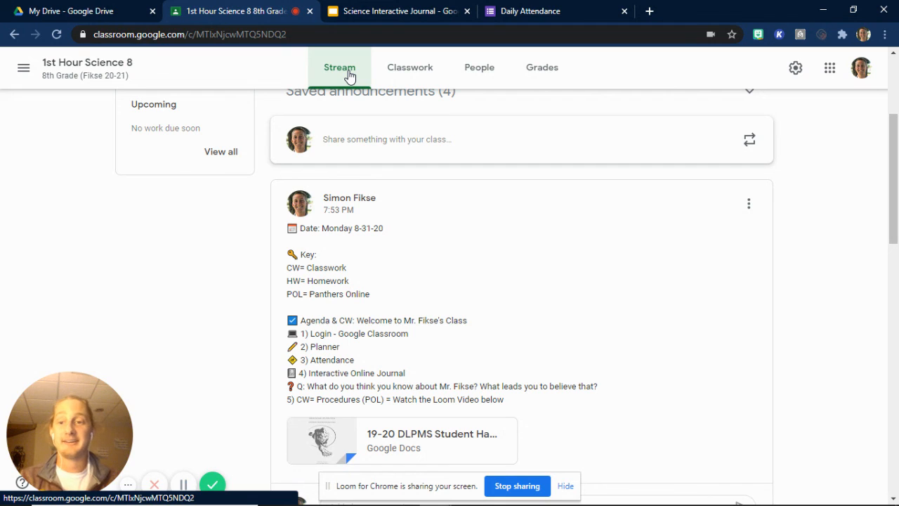